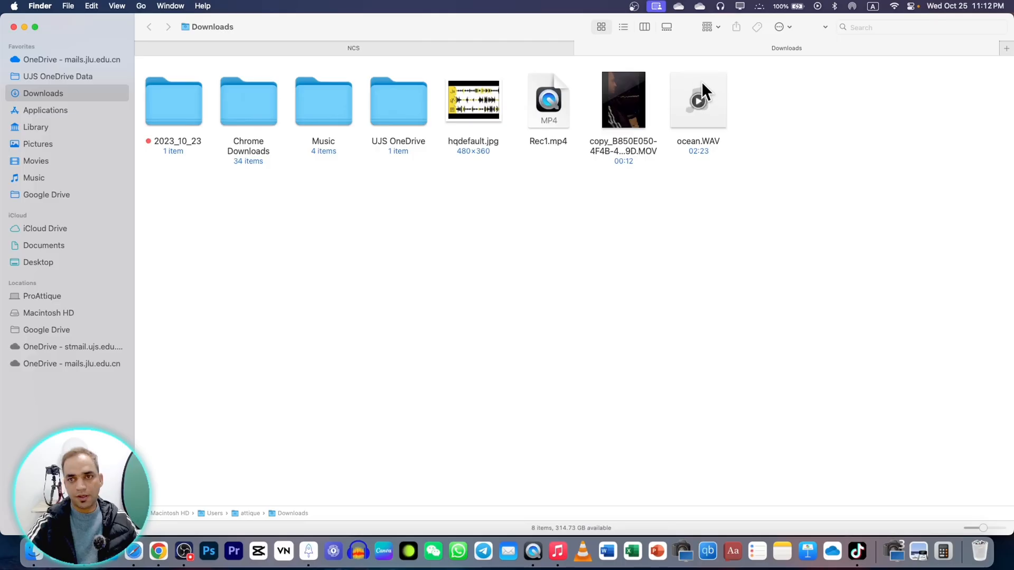
Step: Select ocean.WAV from Downloads and upload it to vocalremover.org
{"action": "left_click", "coordinate": [698, 101]}
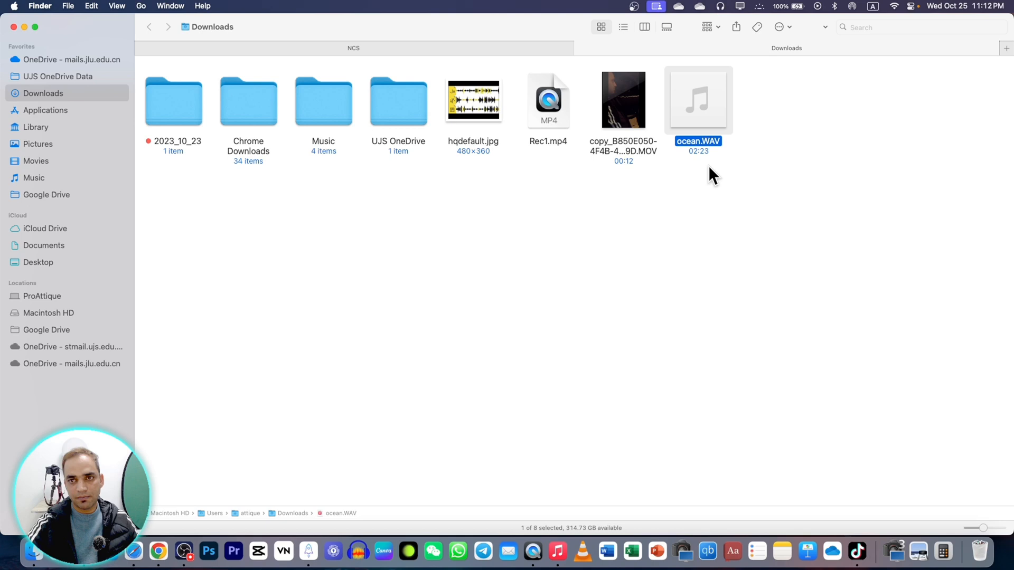
{"action": "left_click", "coordinate": [307, 262]}
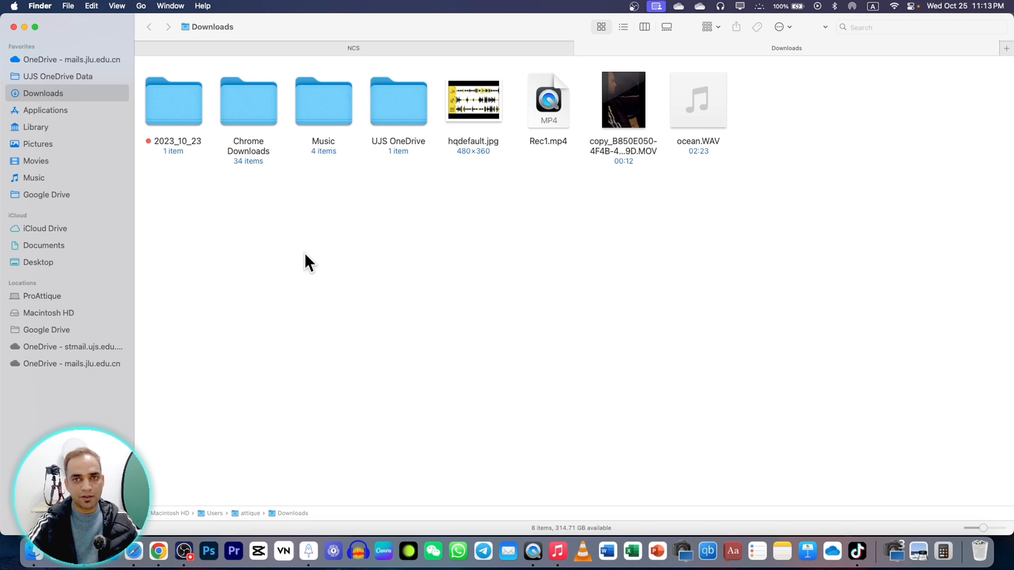
{"action": "mouse_move", "coordinate": [193, 408]}
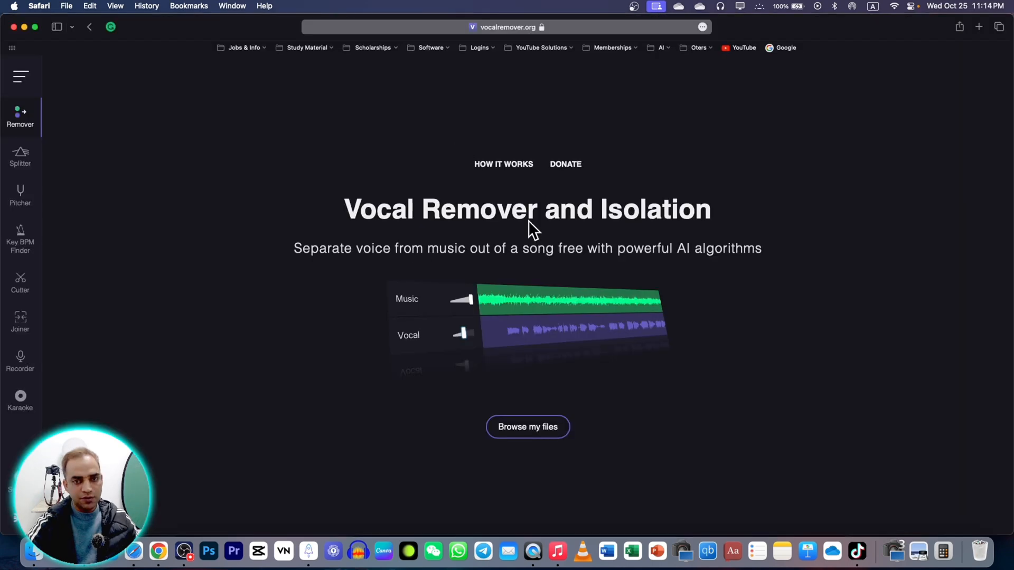
{"action": "mouse_move", "coordinate": [435, 404]}
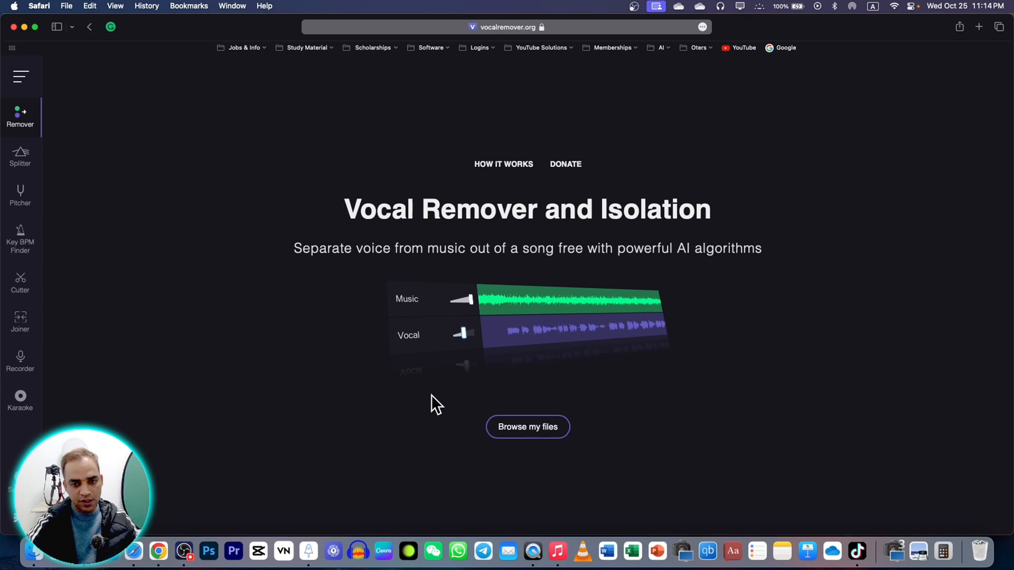
{"action": "left_click", "coordinate": [527, 426]}
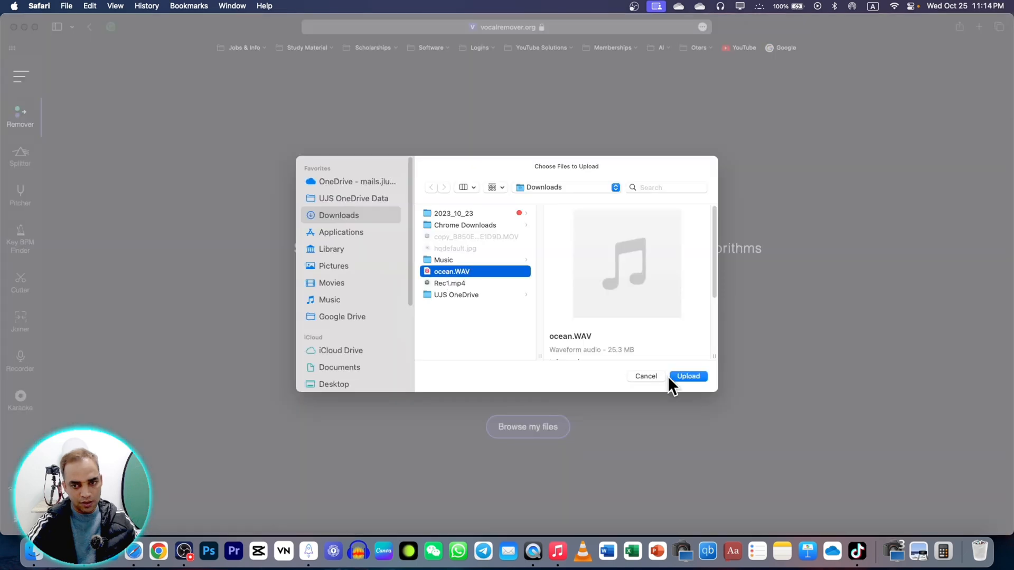
{"action": "left_click", "coordinate": [689, 377]}
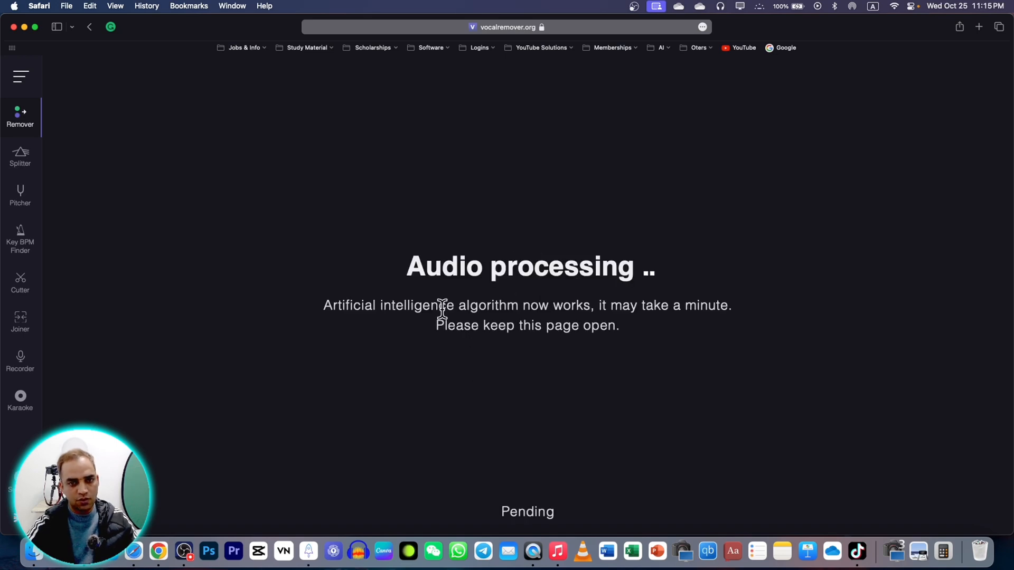
{"action": "mouse_move", "coordinate": [412, 337]}
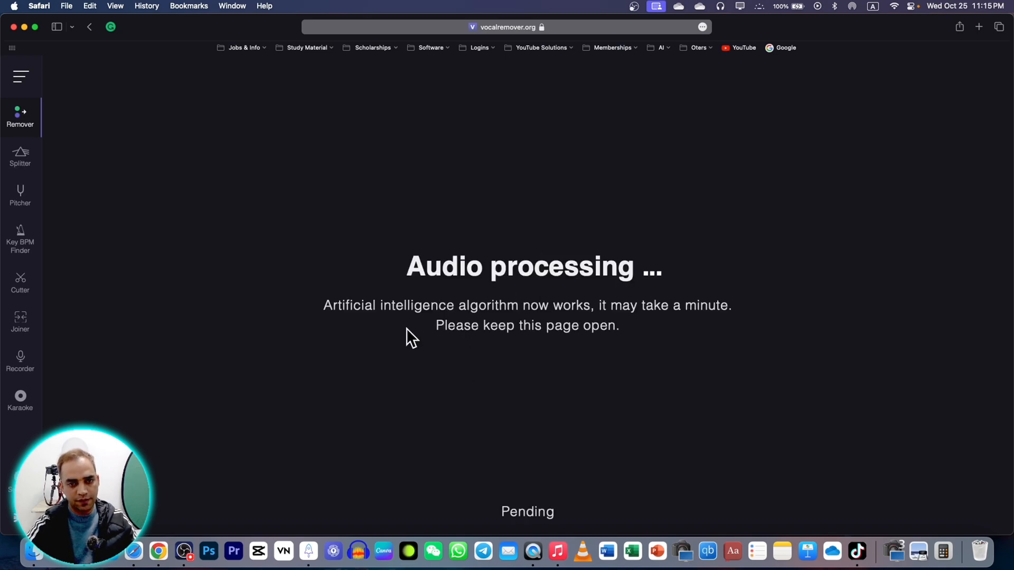
{"action": "mouse_move", "coordinate": [396, 378]}
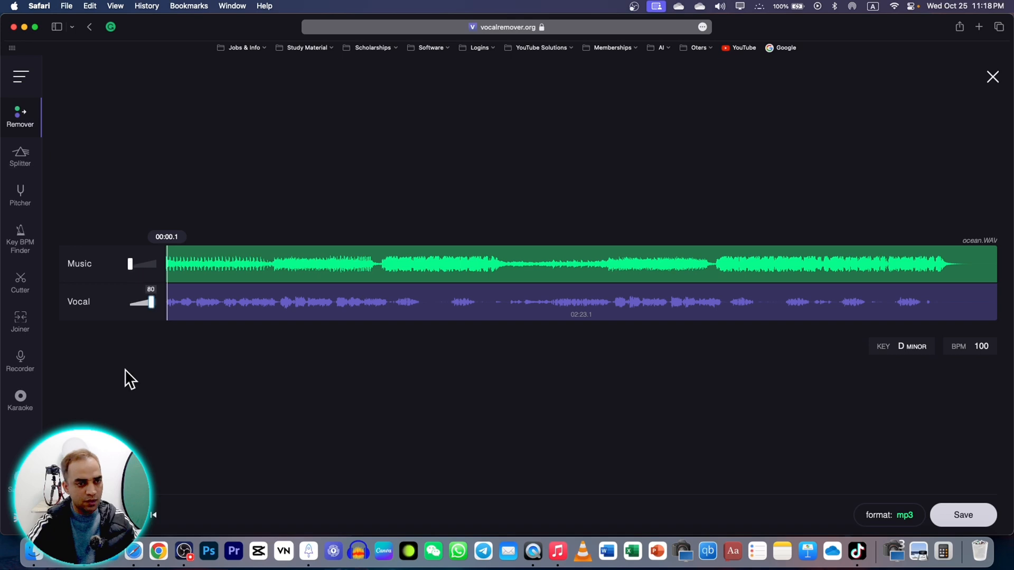
Step: Raise the Vocal track to full volume and mute the Music track
{"action": "left_click_drag", "start_coordinate": [129, 264], "coordinate": [150, 264]}
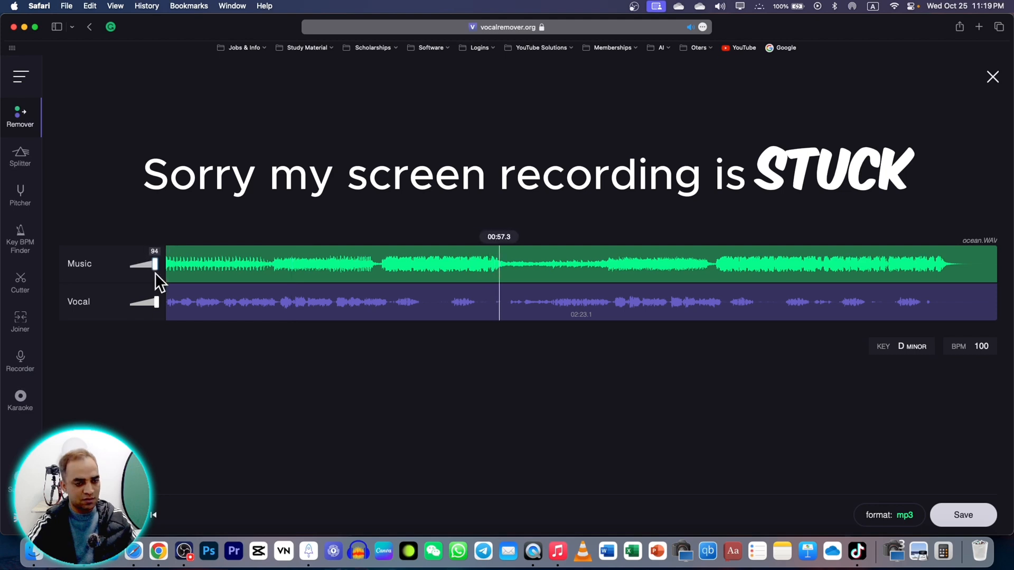
{"action": "left_click", "coordinate": [371, 263]}
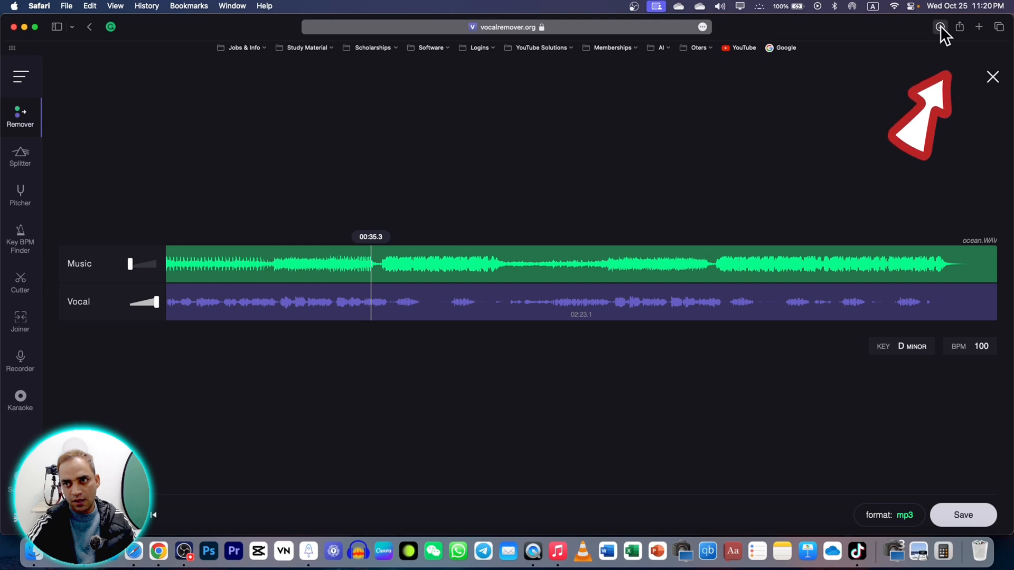
{"action": "mouse_move", "coordinate": [941, 29]}
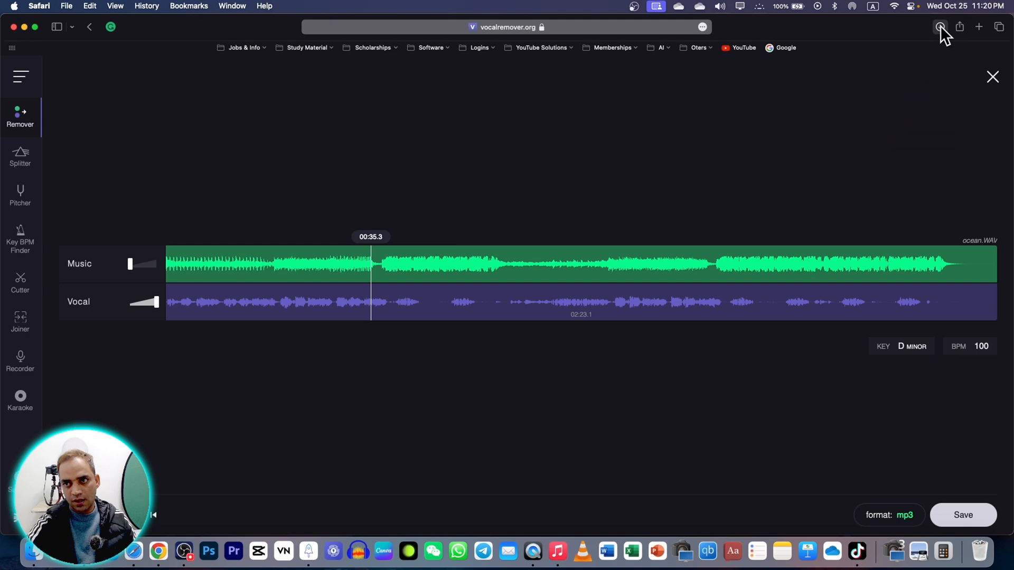